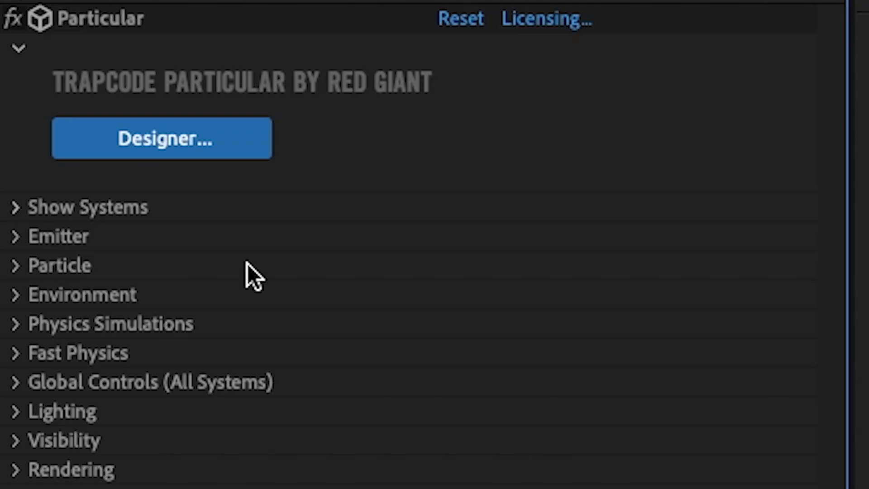
- Open Particular Designer and enable Flocking, leaving Predator/Prey Behavior at None
click(161, 138)
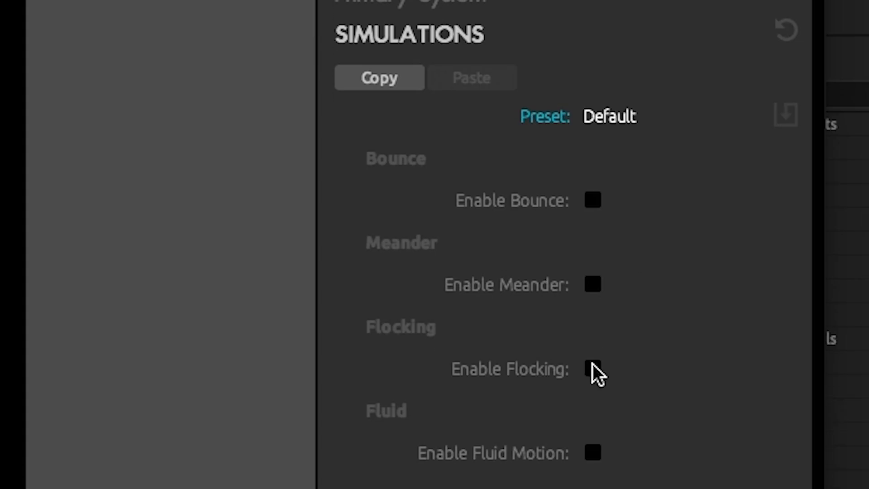
click(592, 369)
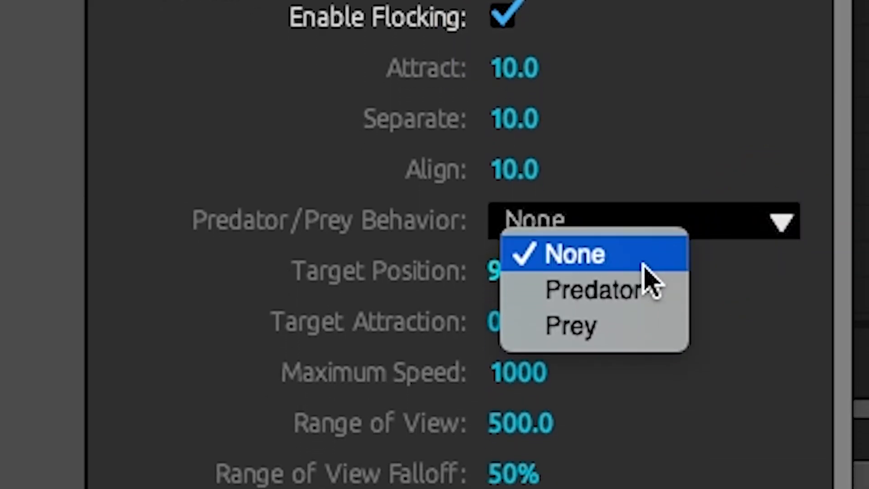